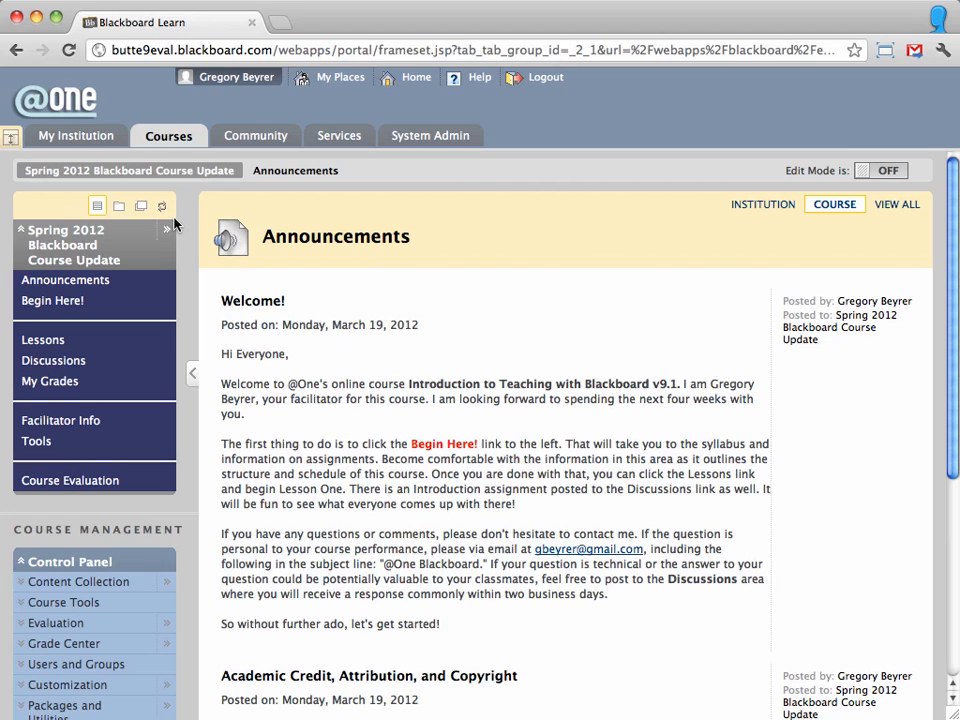
pyautogui.moveTo(76, 136)
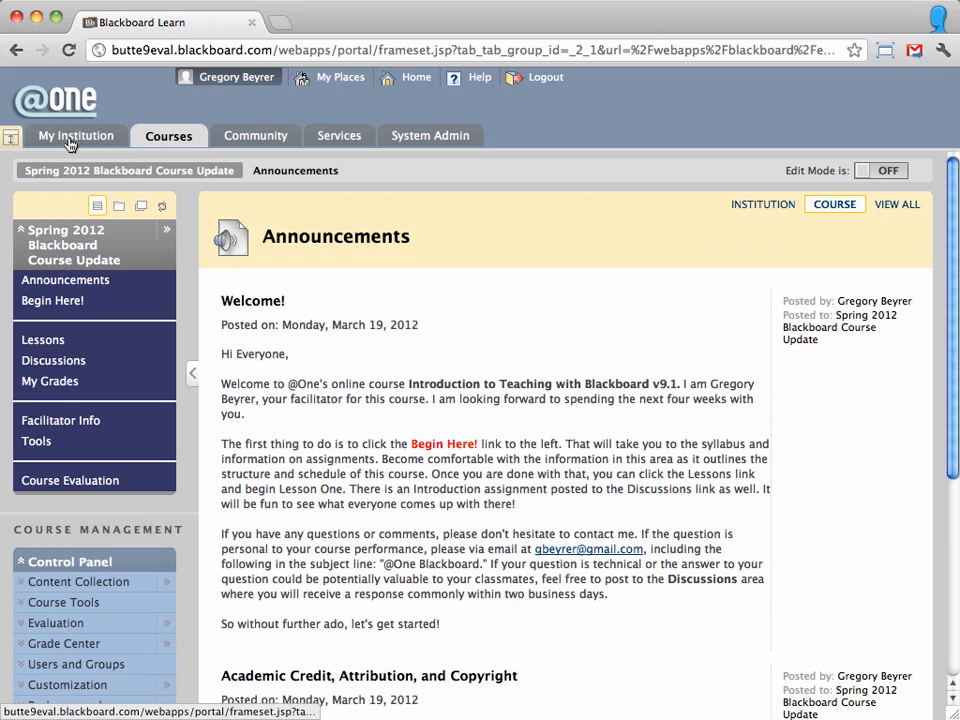
# Open the My Institution home page in a new browser tab from its context menu
pyautogui.rightClick(76, 136)
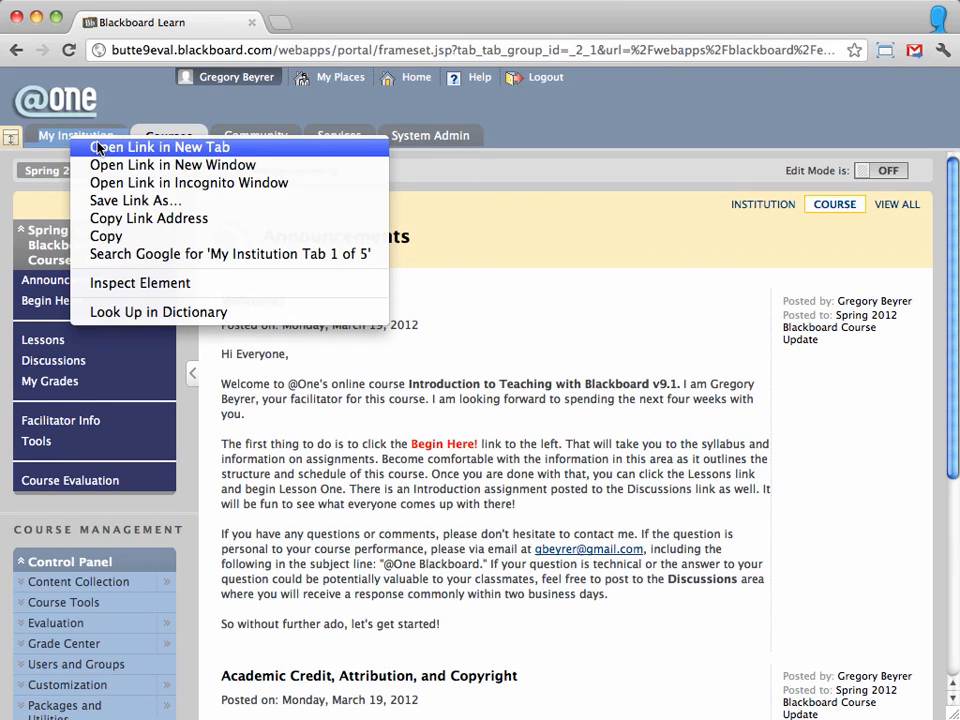
pyautogui.click(156, 148)
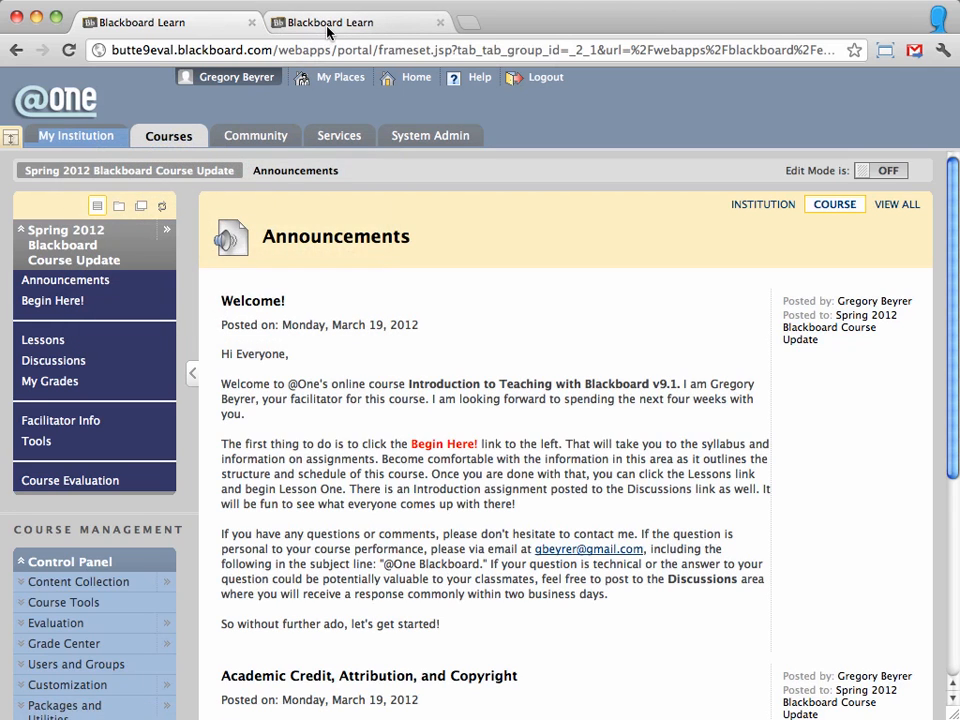
# Switch to the new tab and enter the Demo-Beyrer course from My Courses
pyautogui.click(76, 136)
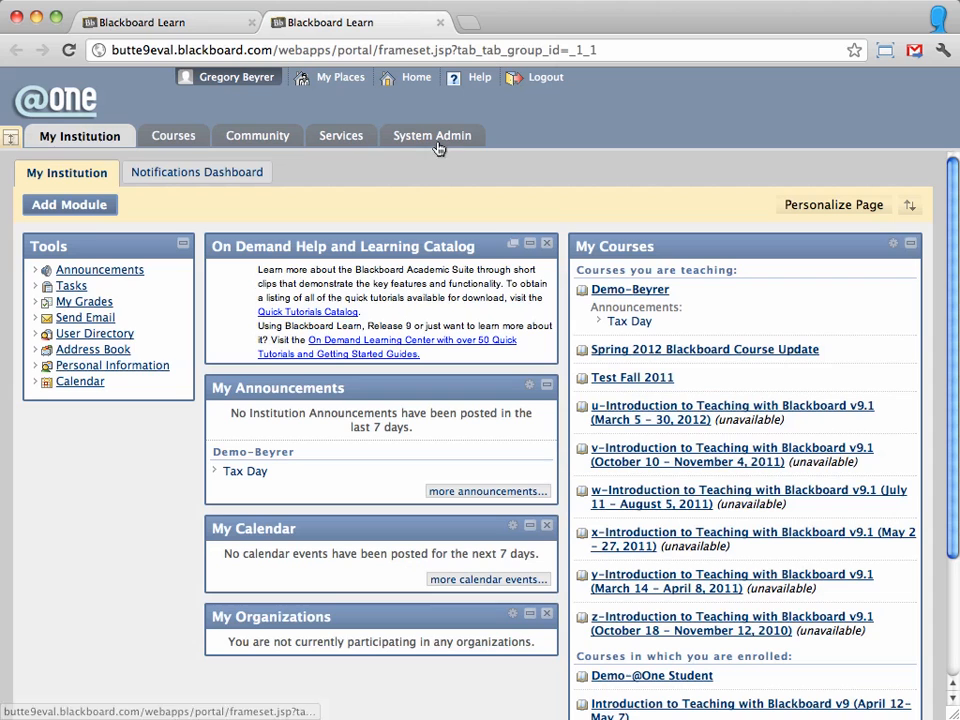
pyautogui.moveTo(650, 296)
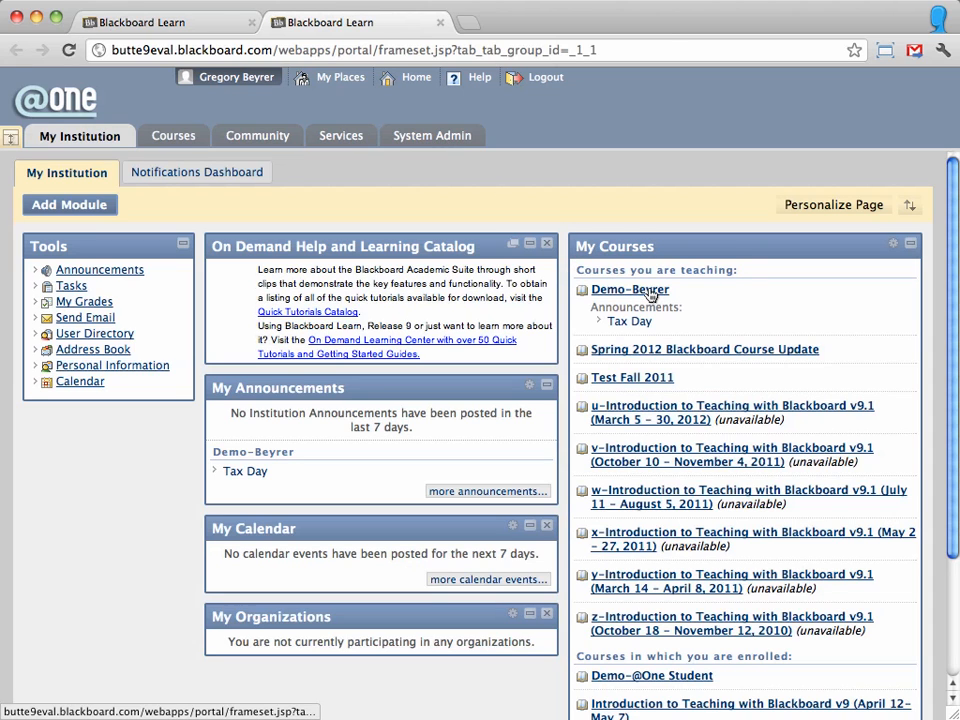
pyautogui.click(628, 288)
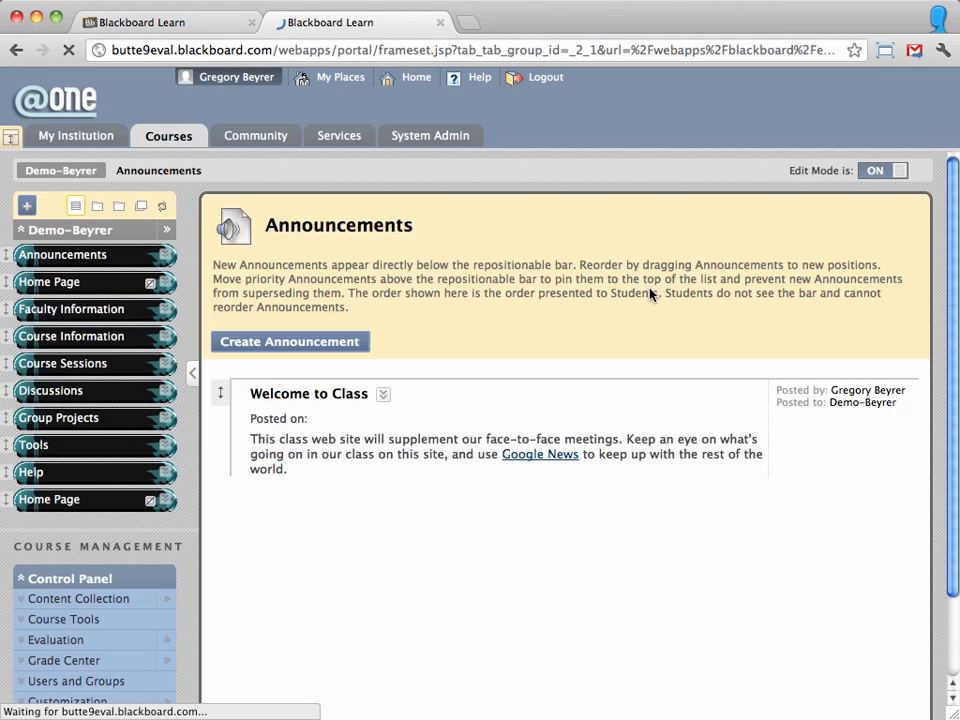